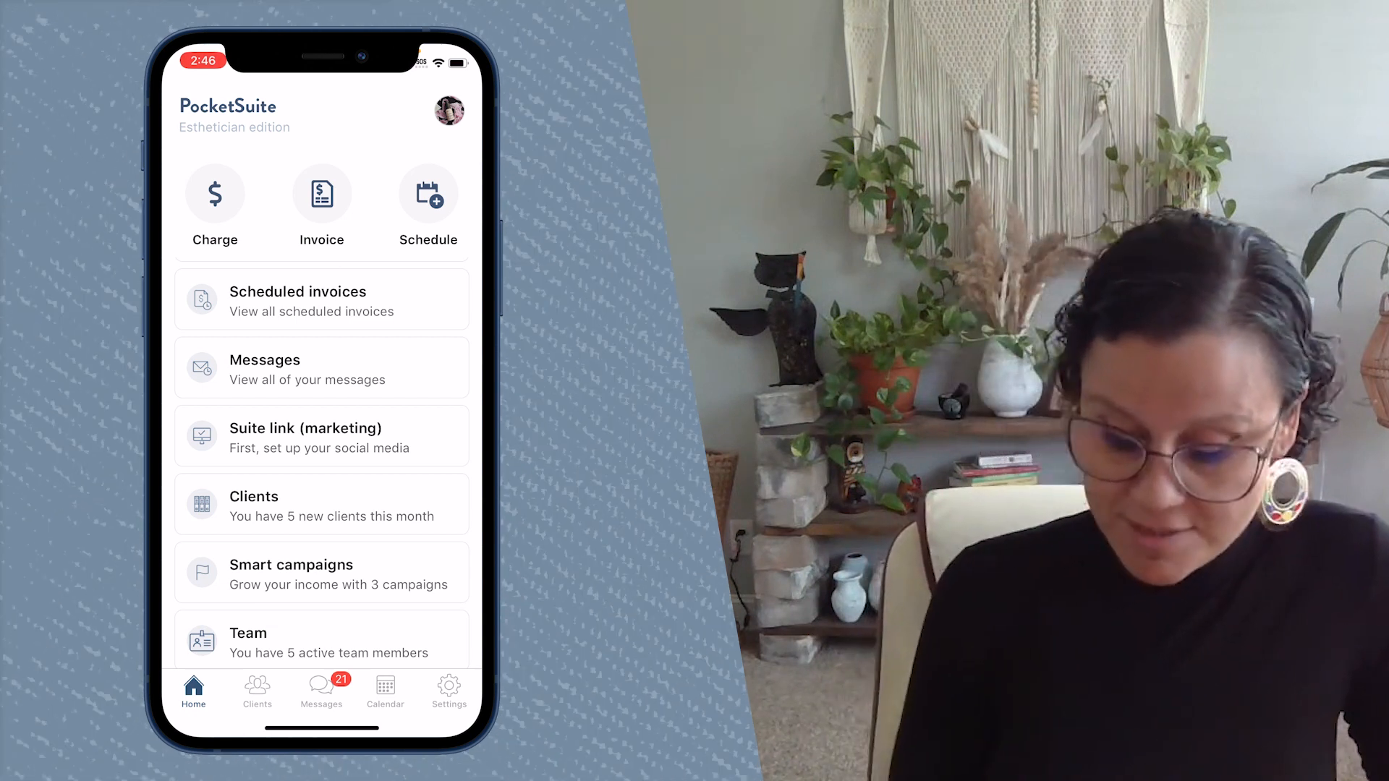
Go to Settings from the Esthetician edition home screen
click(448, 692)
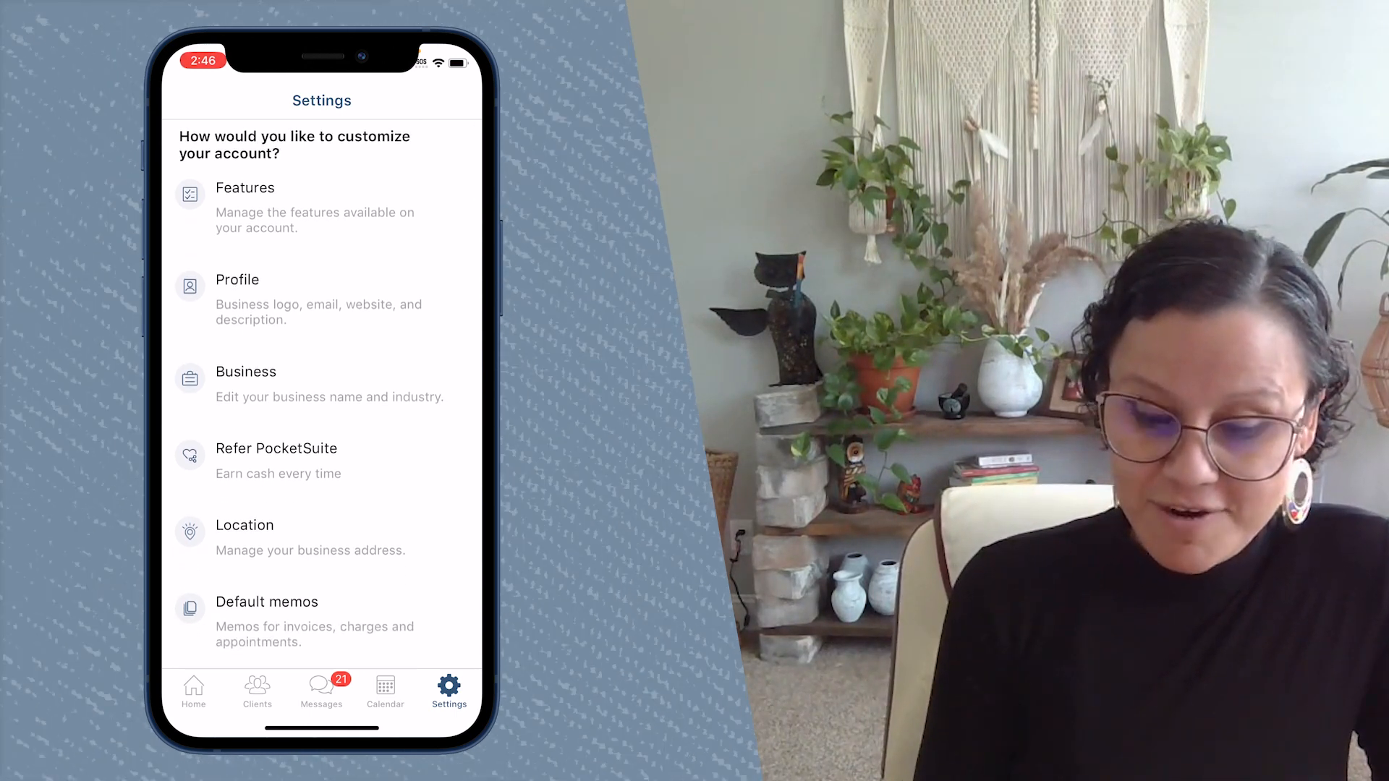
In Features, scroll to 'Available in your plan' and toggle Teams to show its Learn more prompt
click(245, 187)
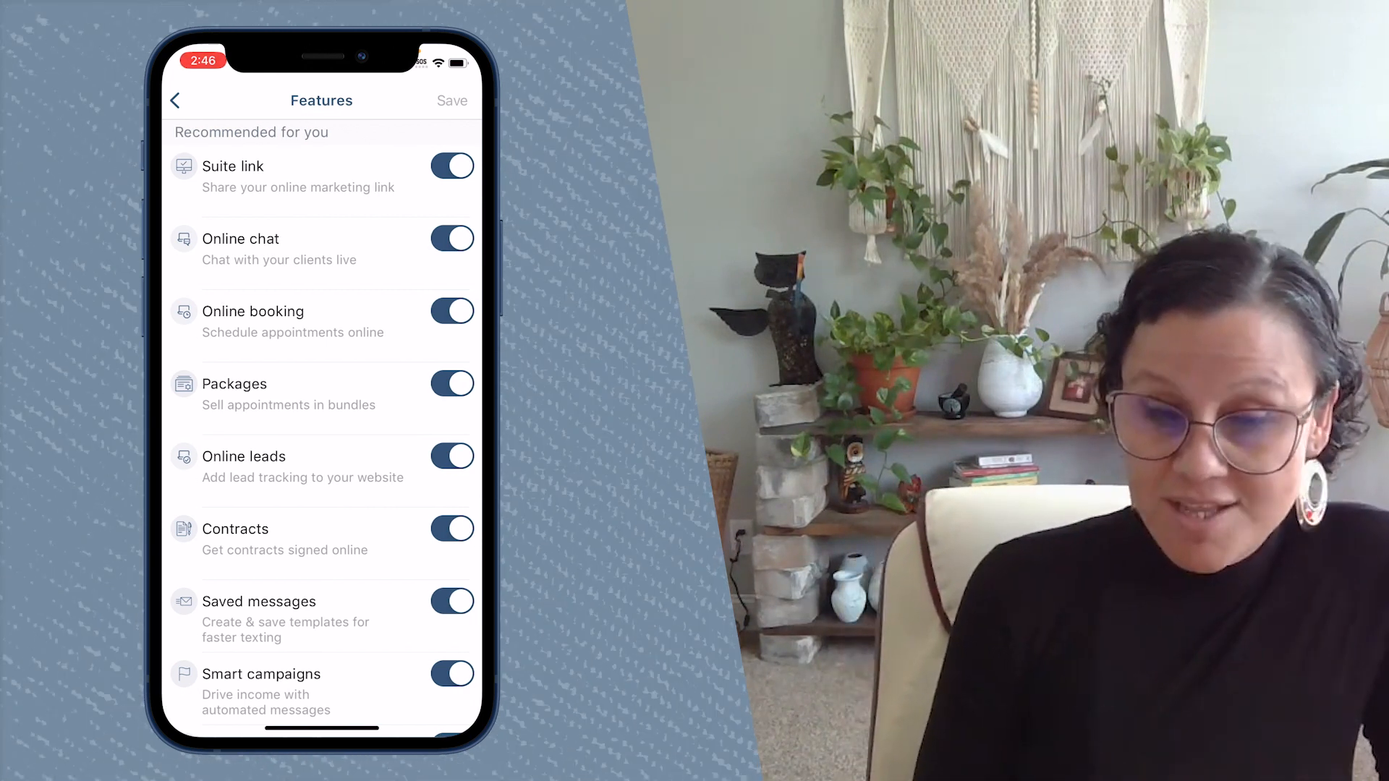
scroll(down, 3)
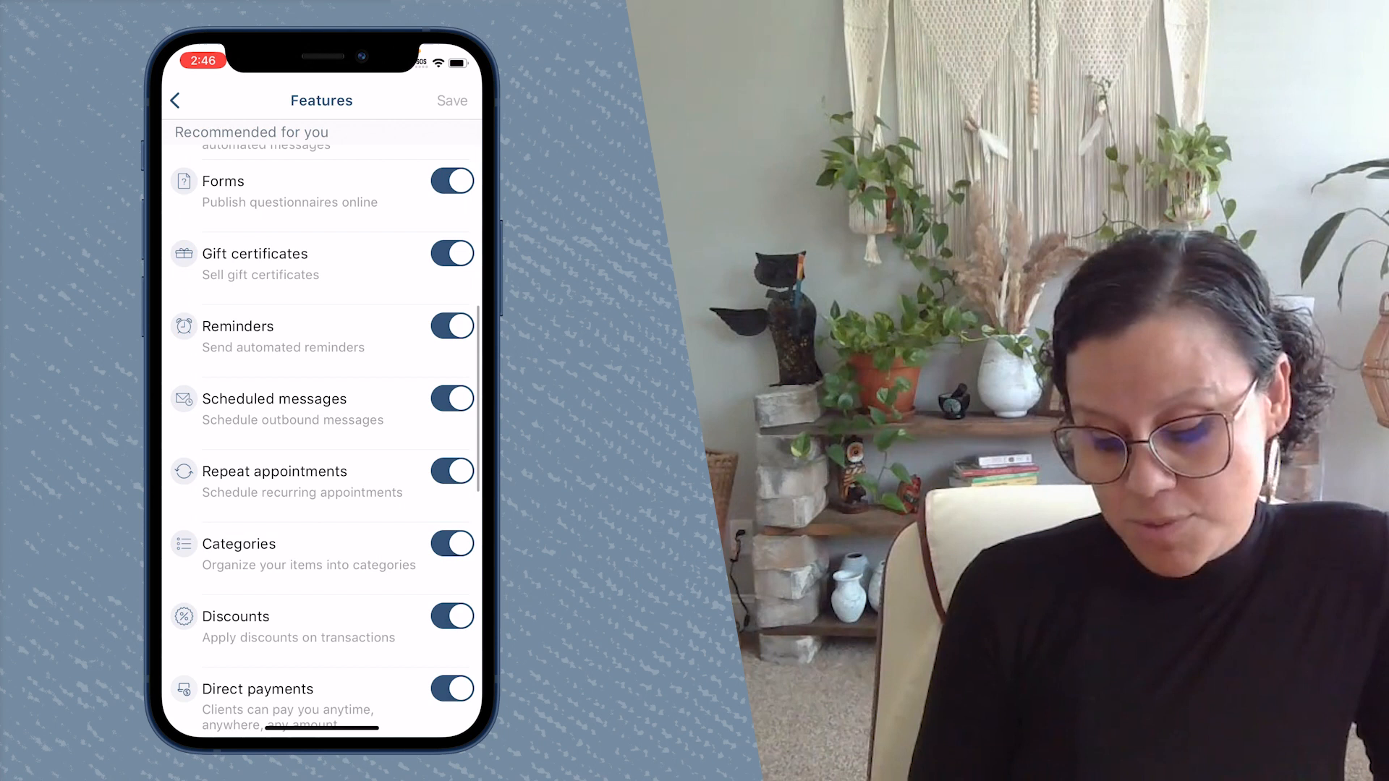
scroll(down, 3)
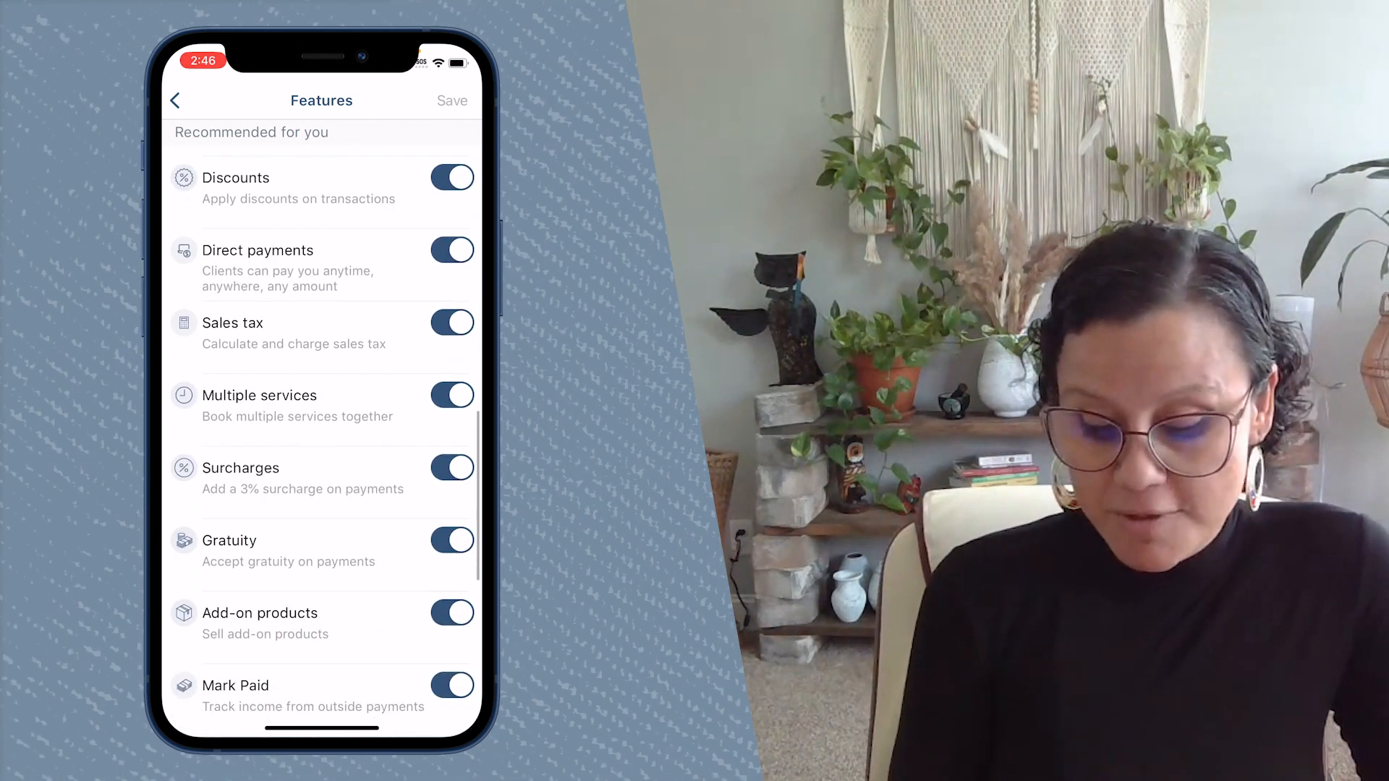
scroll(down, 3)
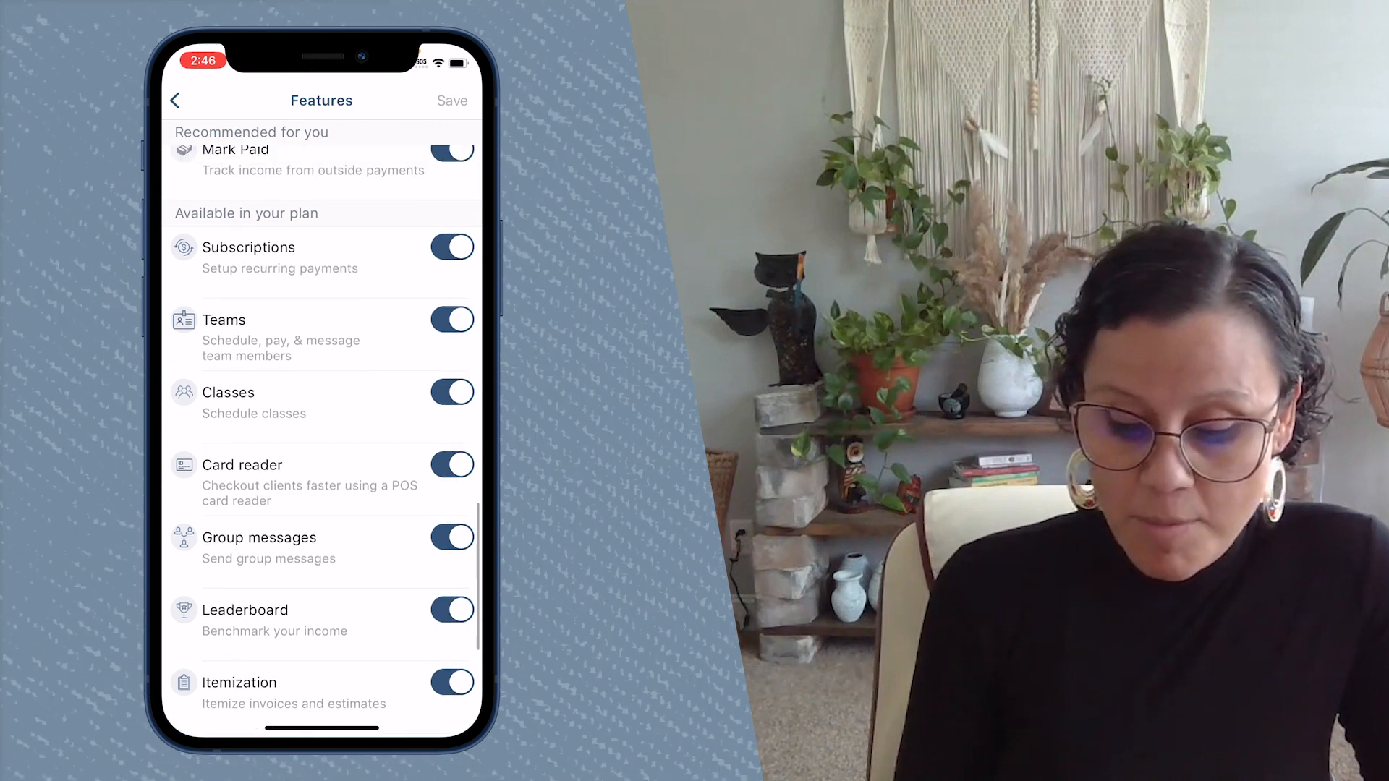
click(451, 320)
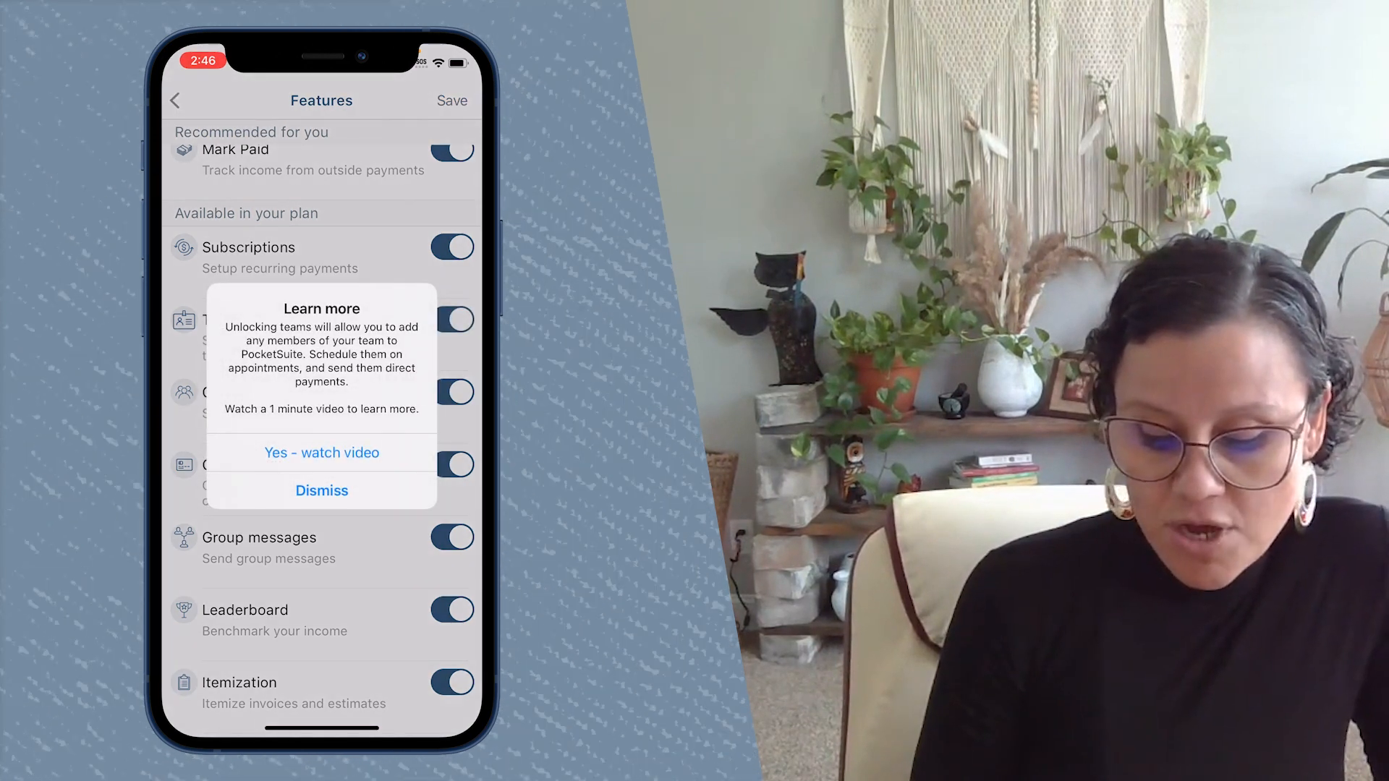
Dismiss the Teams Learn more prompt without watching the video
click(321, 490)
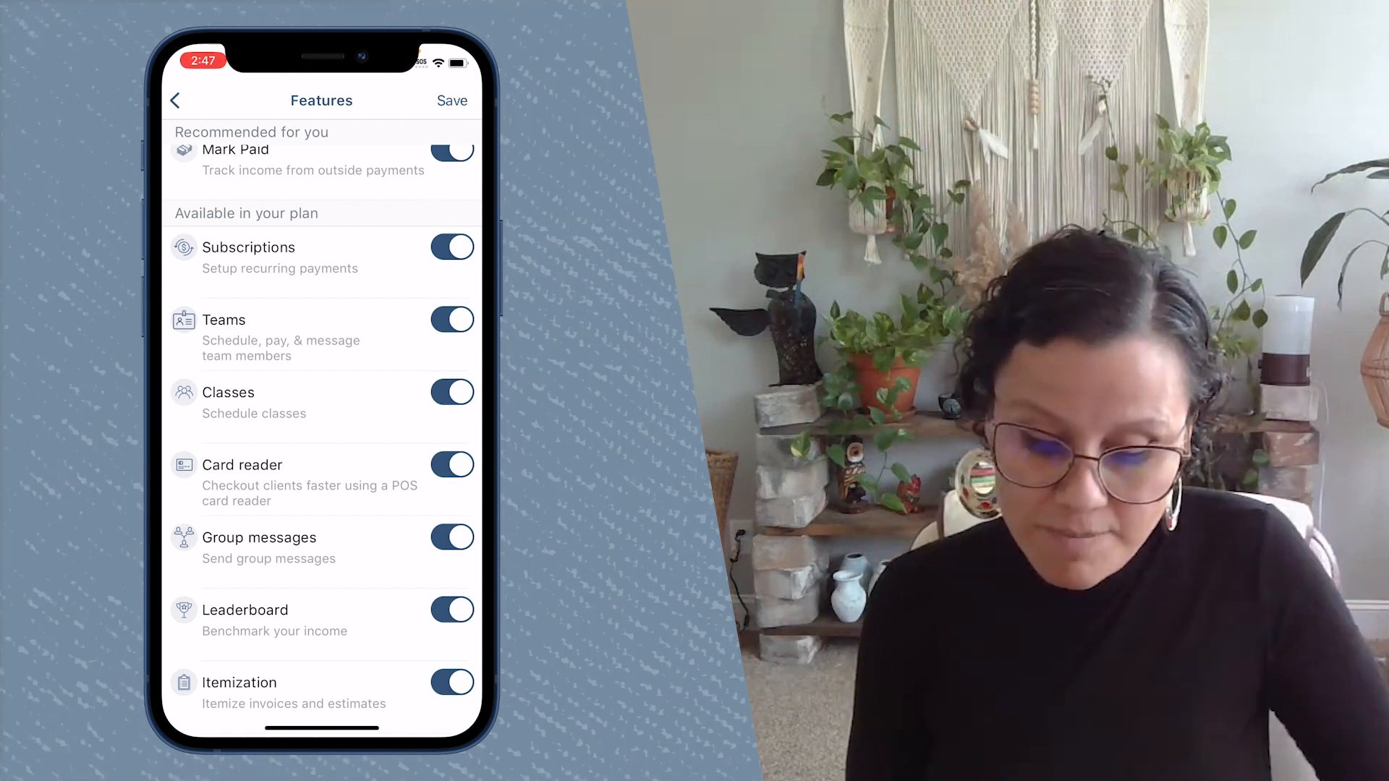
Scroll through the Features list before heading back home
scroll(down, 3)
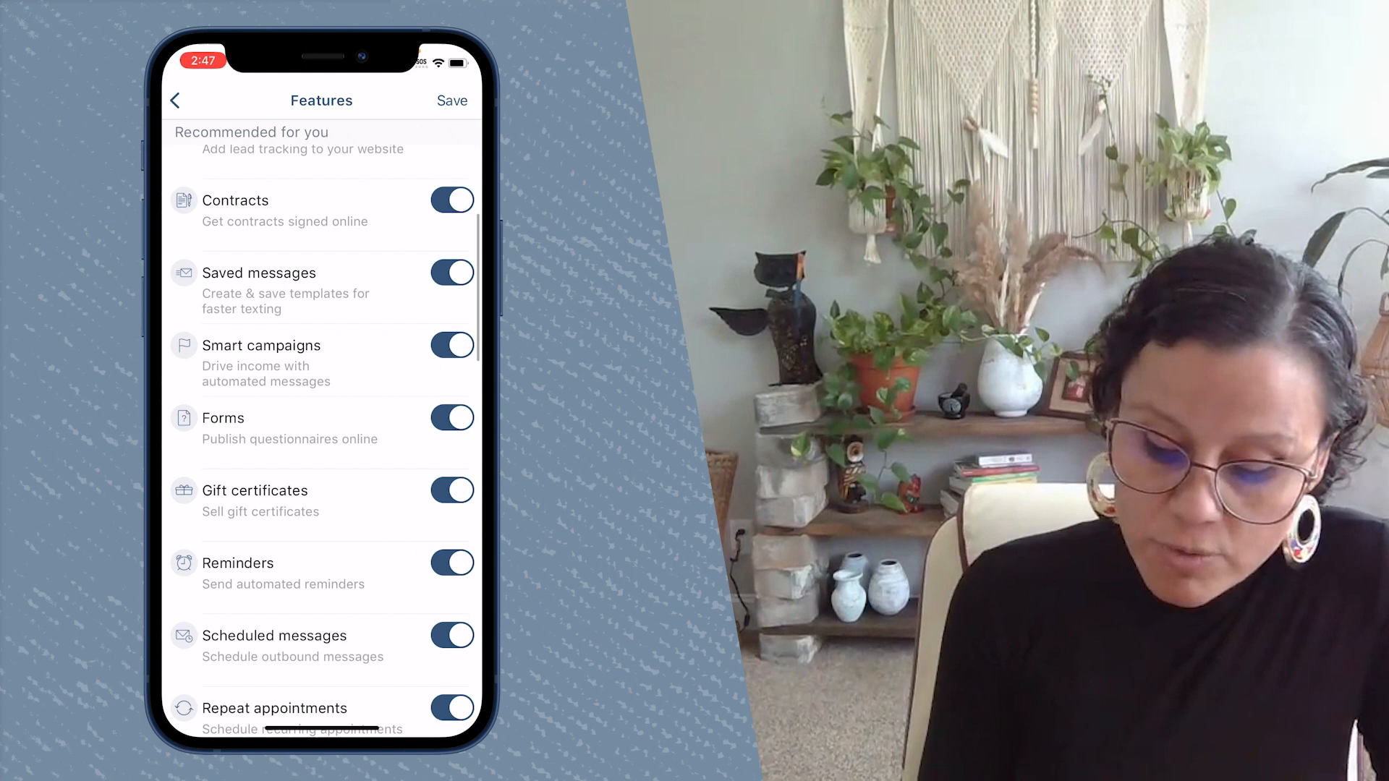
scroll(down, 3)
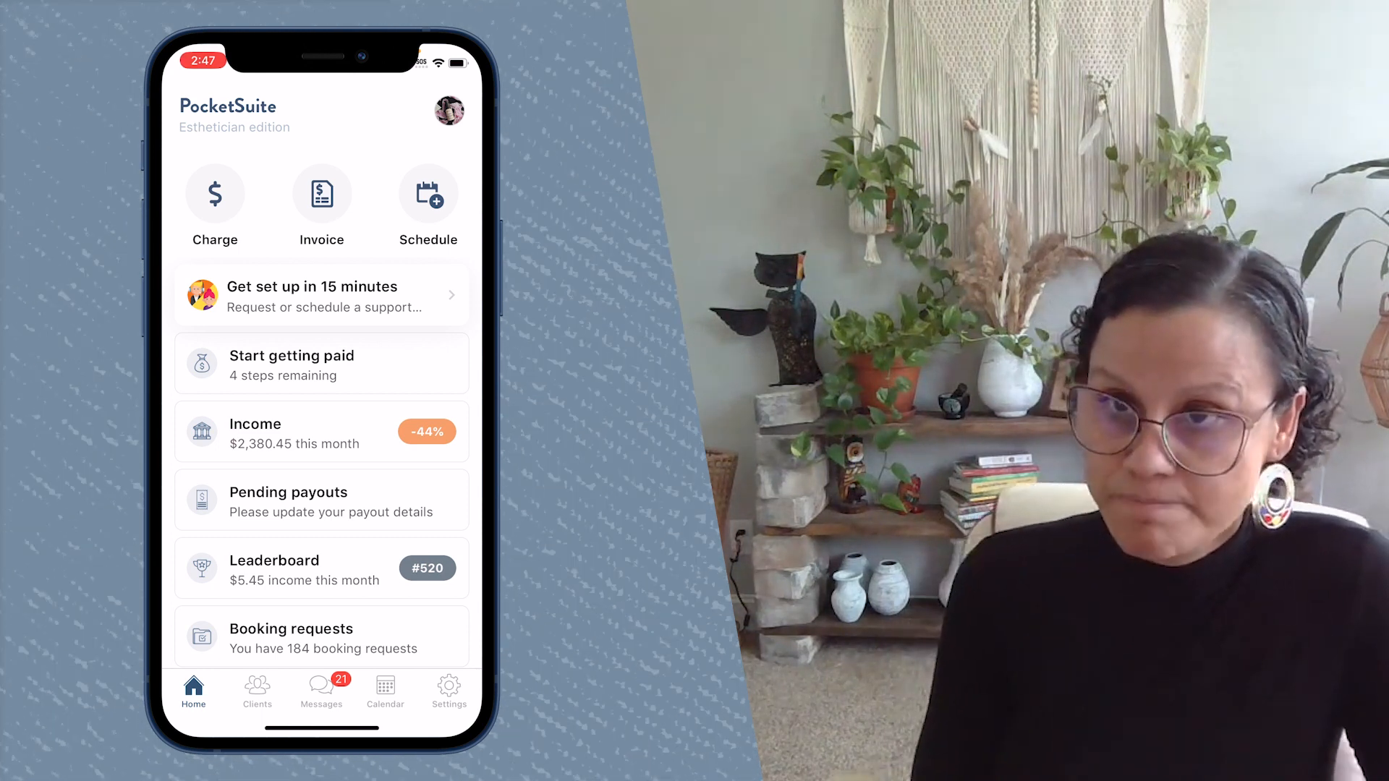
Go to Settings and bring up the Industry picker list
click(449, 692)
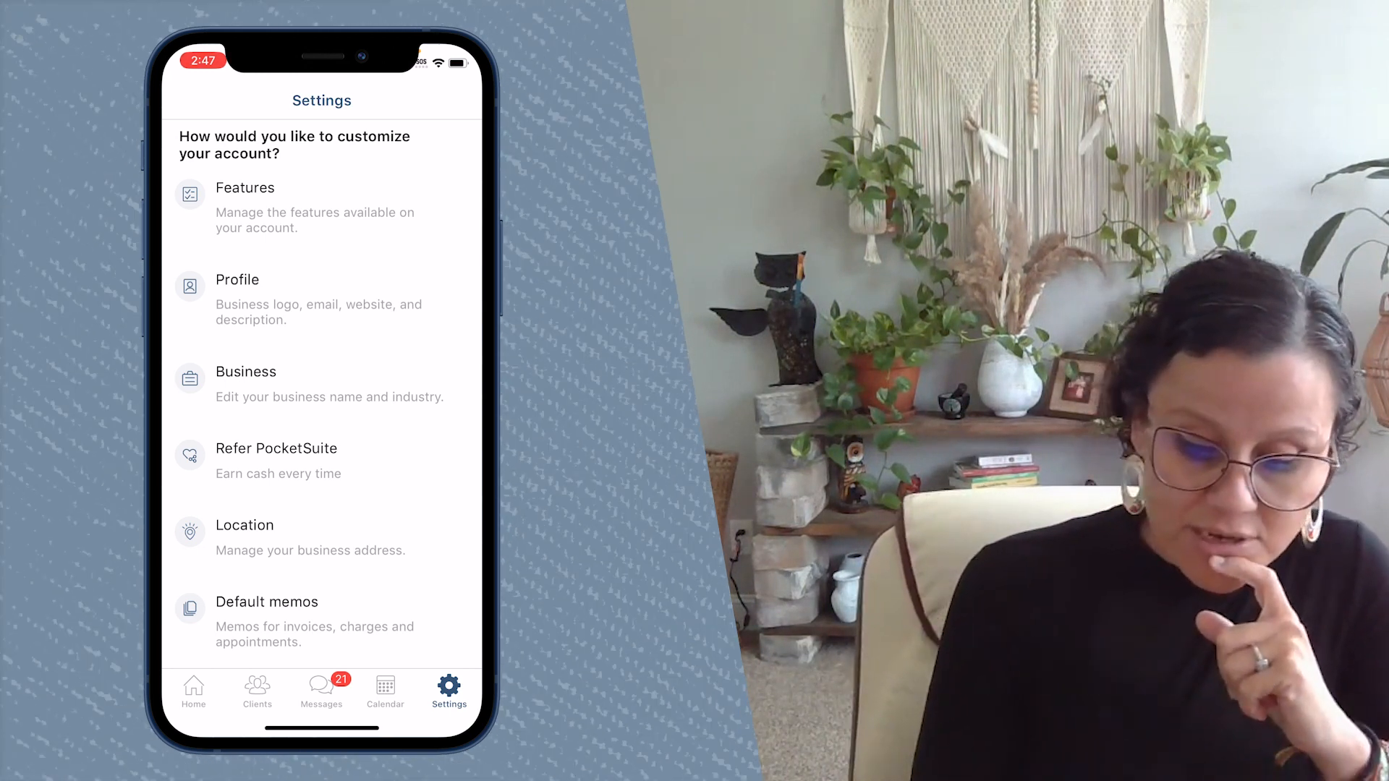
click(246, 372)
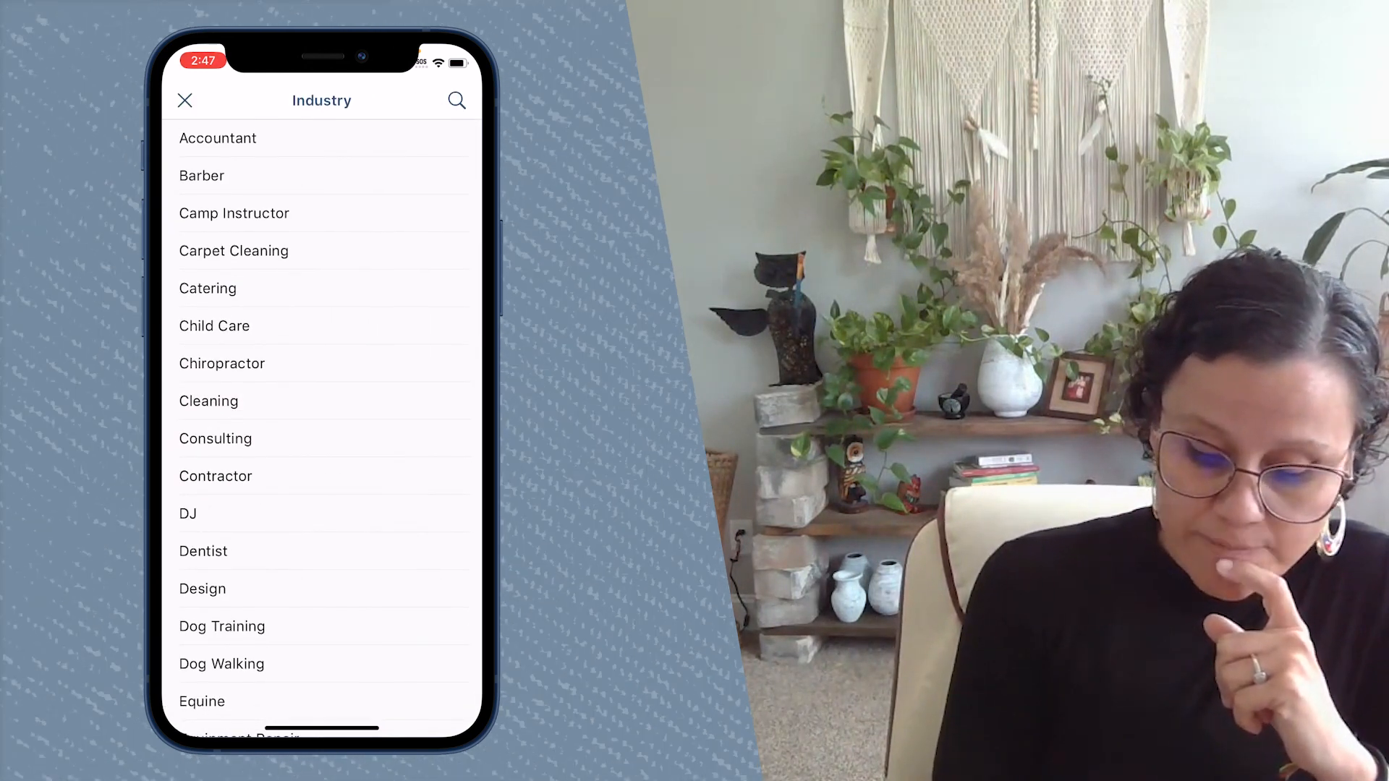
Choose Dog Training as the industry and return to the Features list
scroll(down, 3)
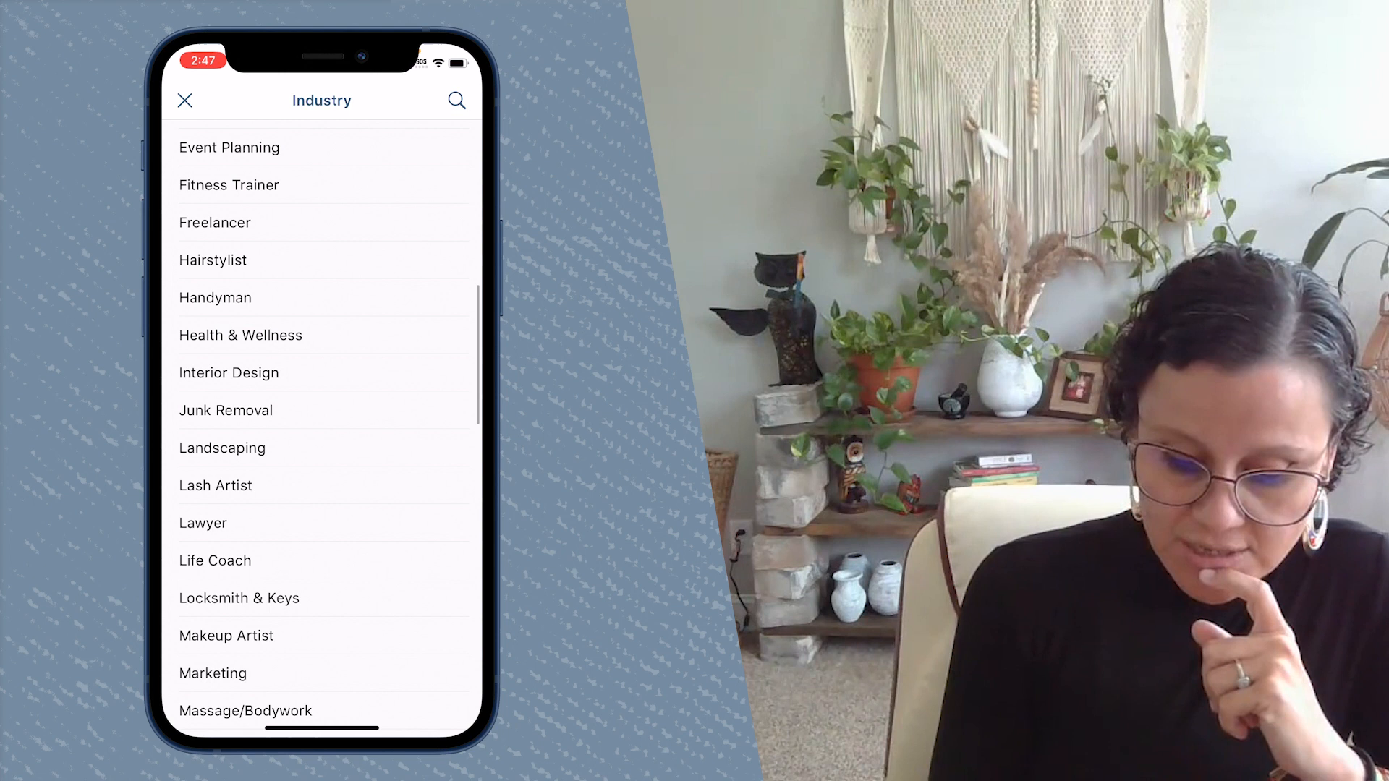
scroll(down, 3)
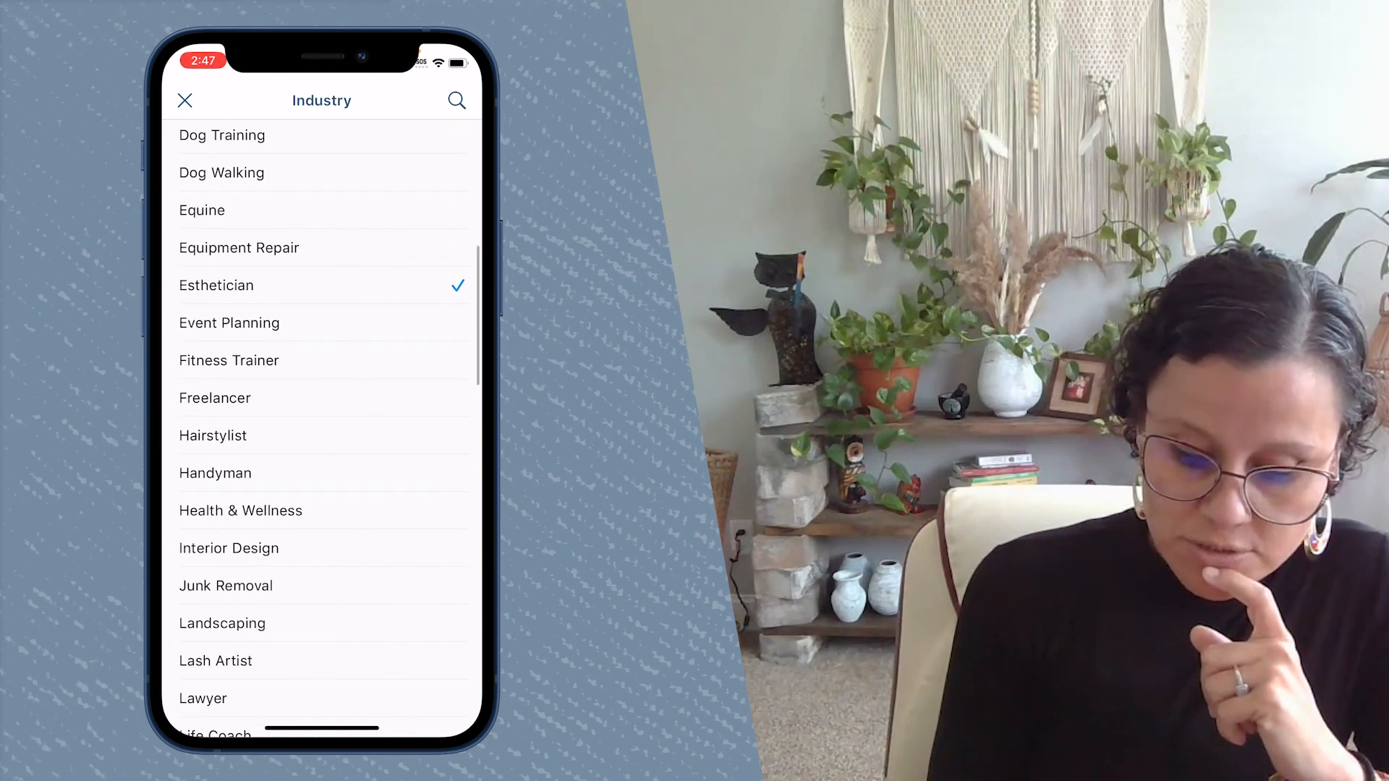
click(222, 134)
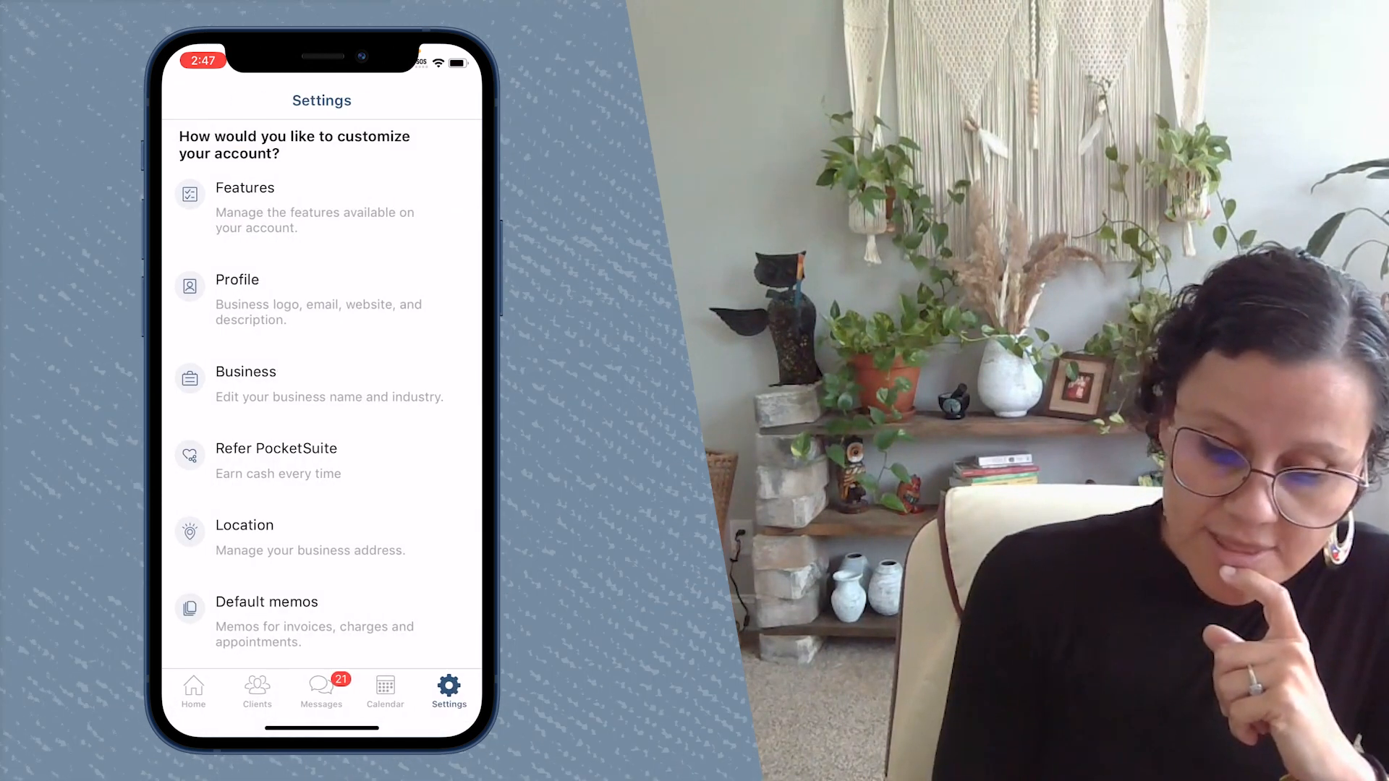
click(245, 188)
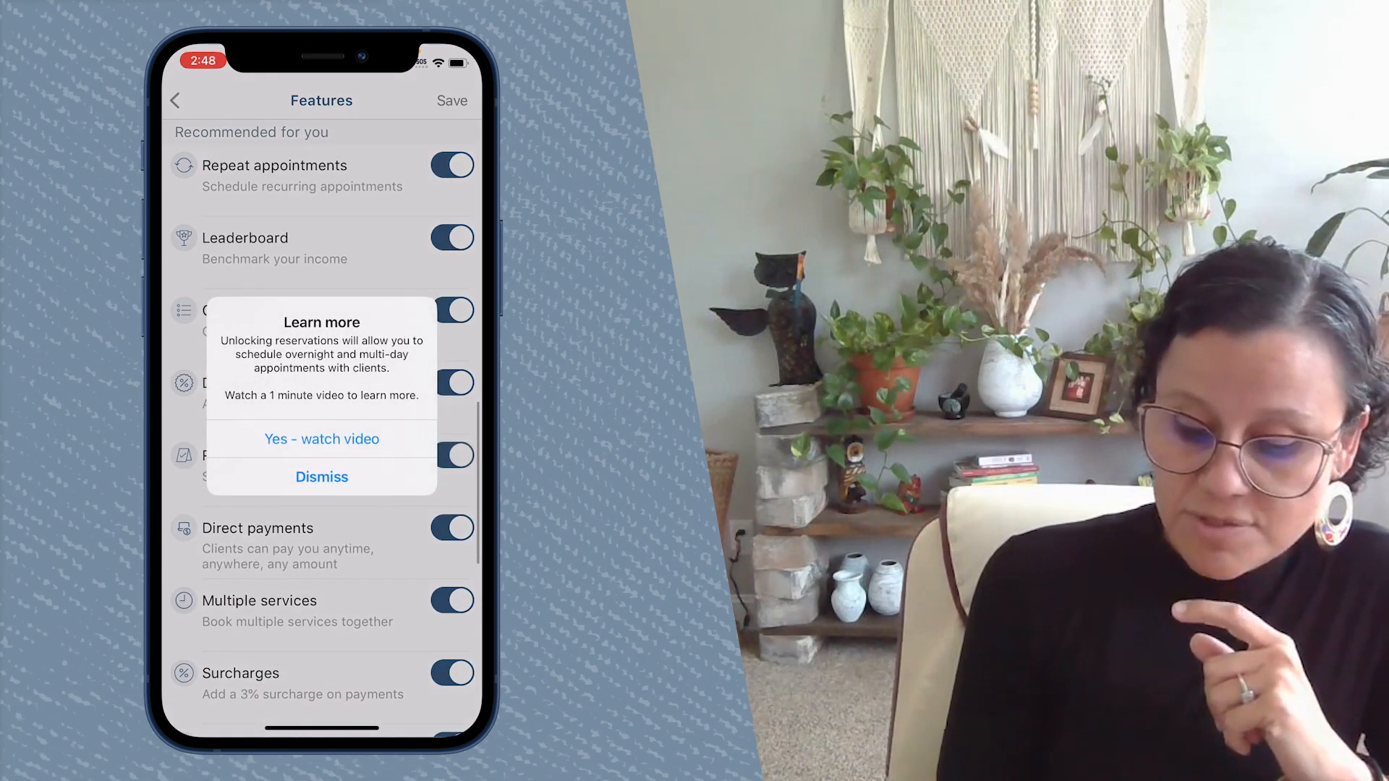
Dismiss the Reservations Learn more prompt, leaving Reservations switched on
click(321, 476)
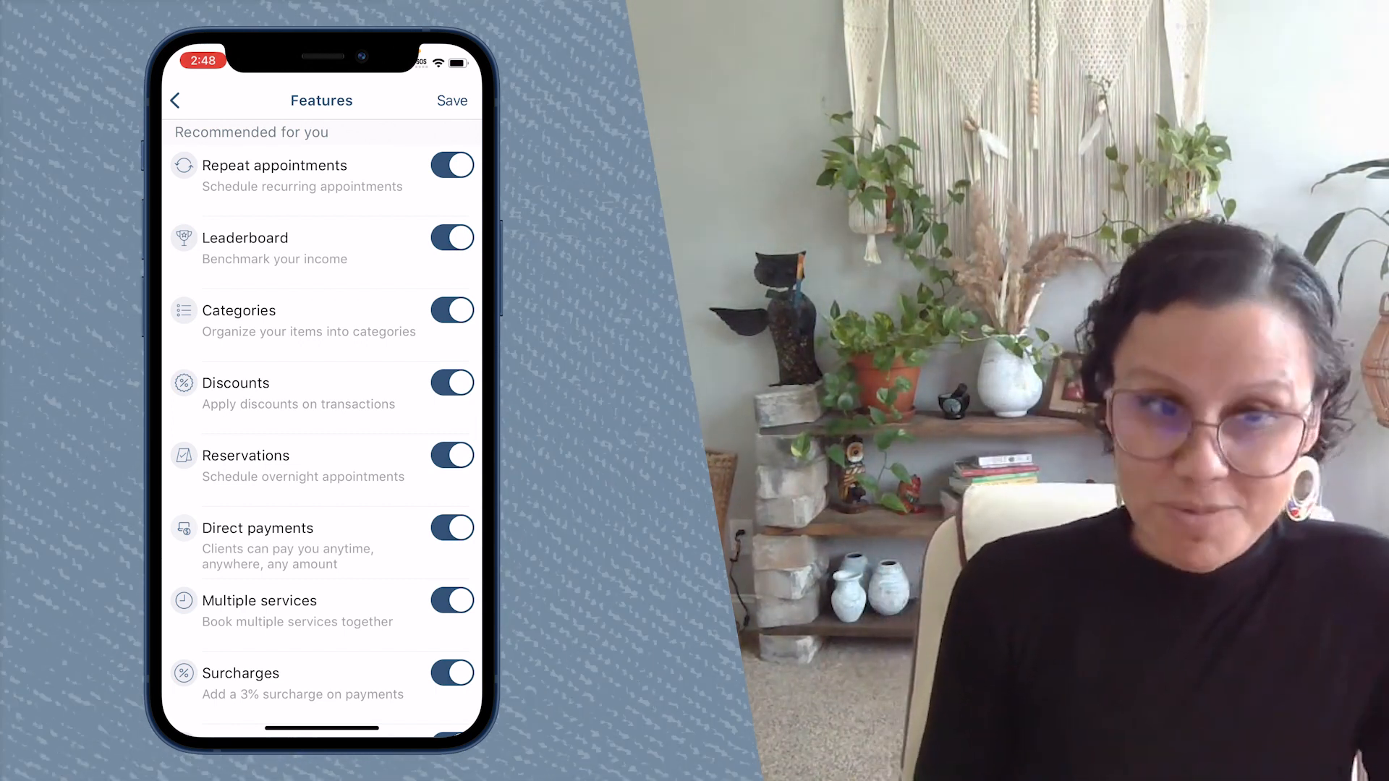
Scroll the Features list toward Save before returning home
scroll(down, 3)
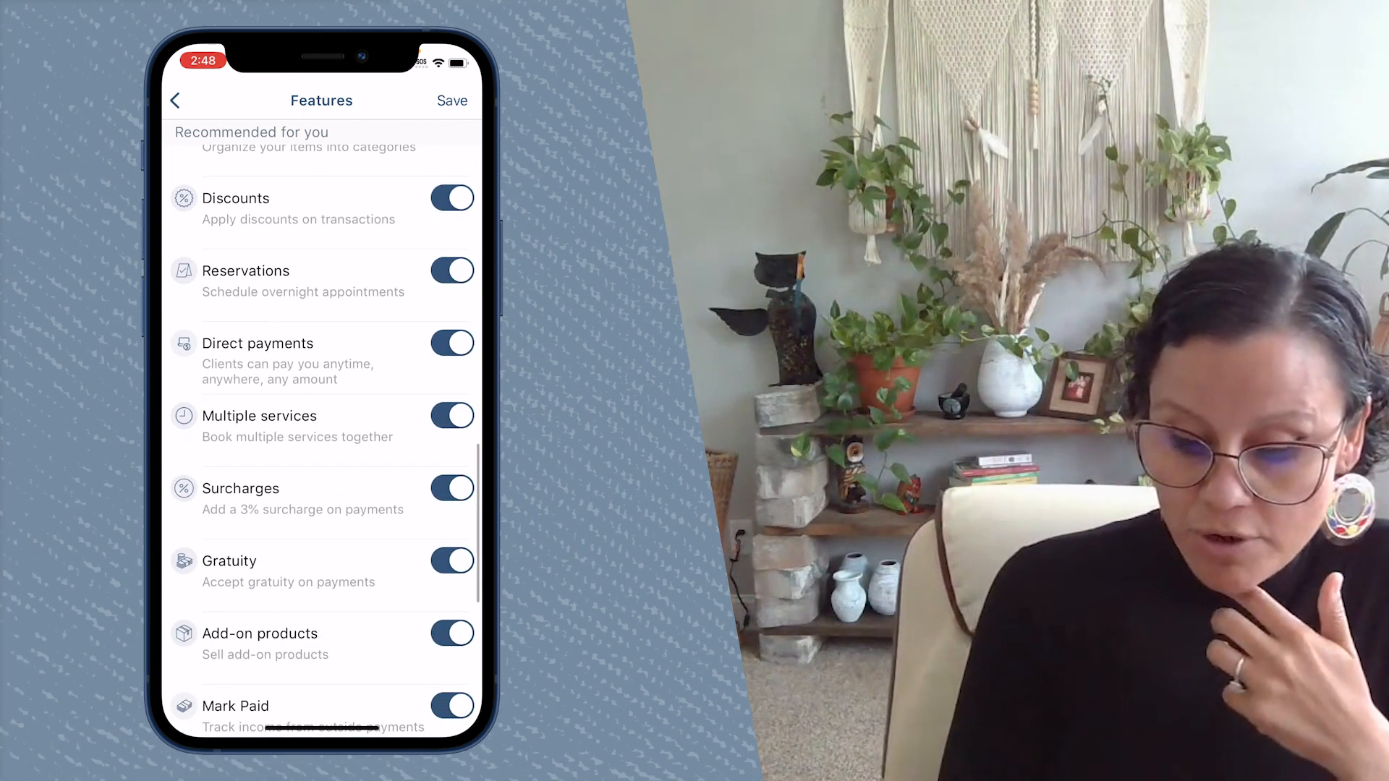
scroll(down, 3)
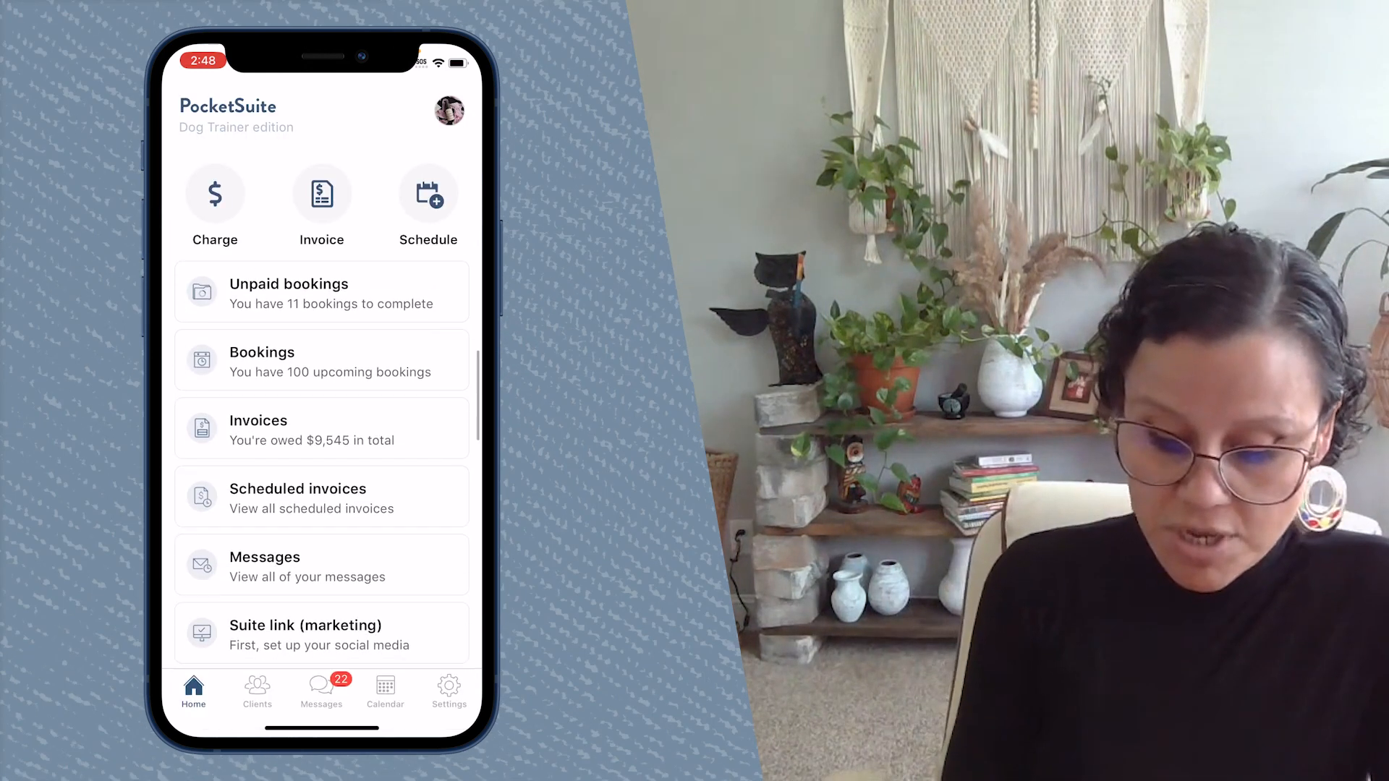
Reopen Settings > Features and scroll to confirm Reservations is still on
scroll(down, 3)
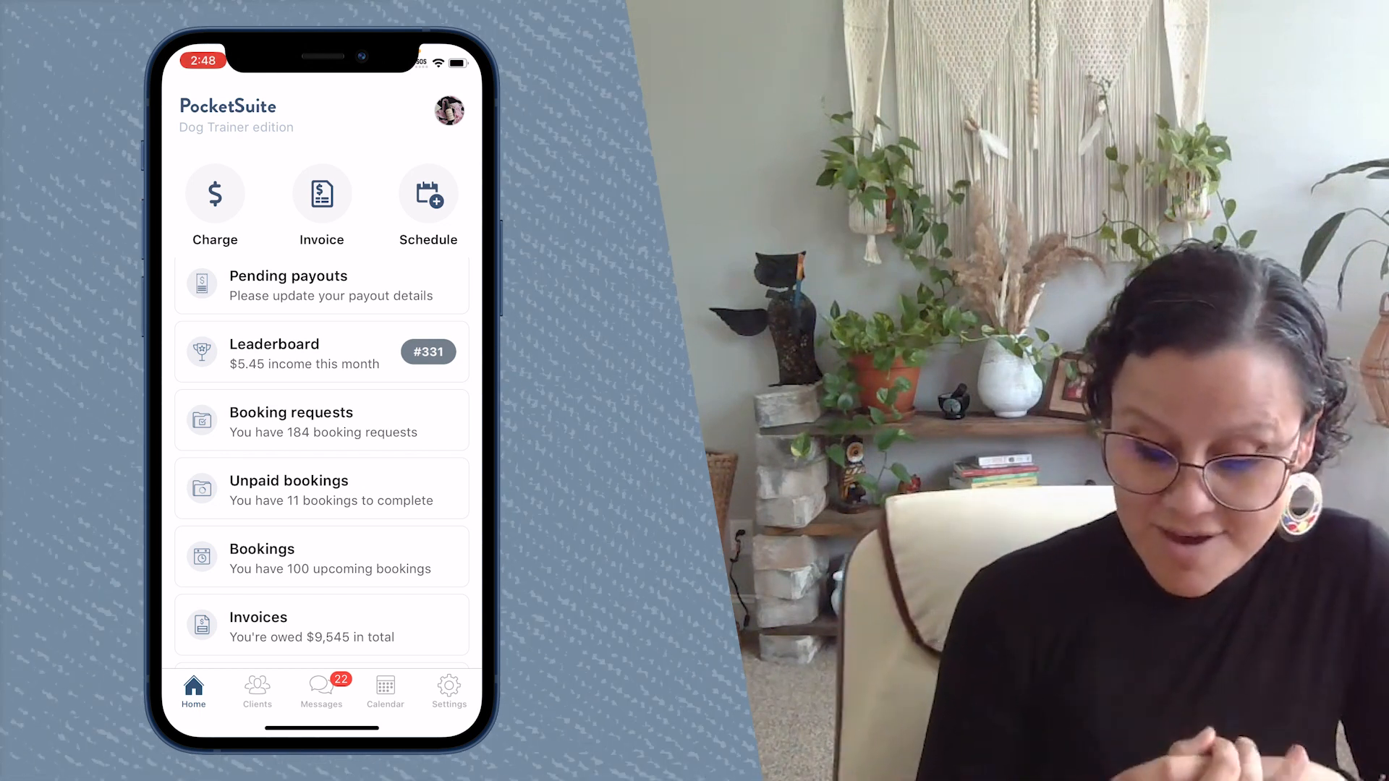
click(448, 692)
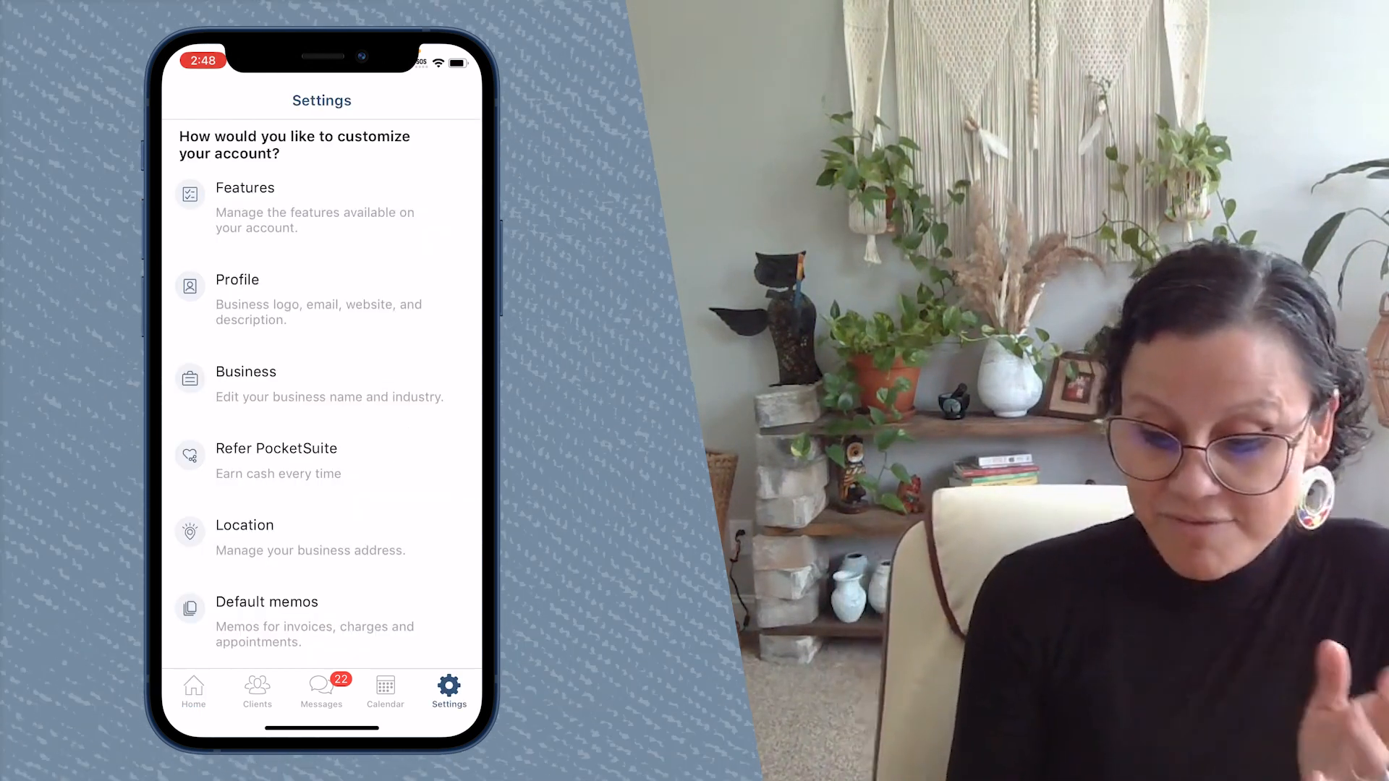
click(246, 186)
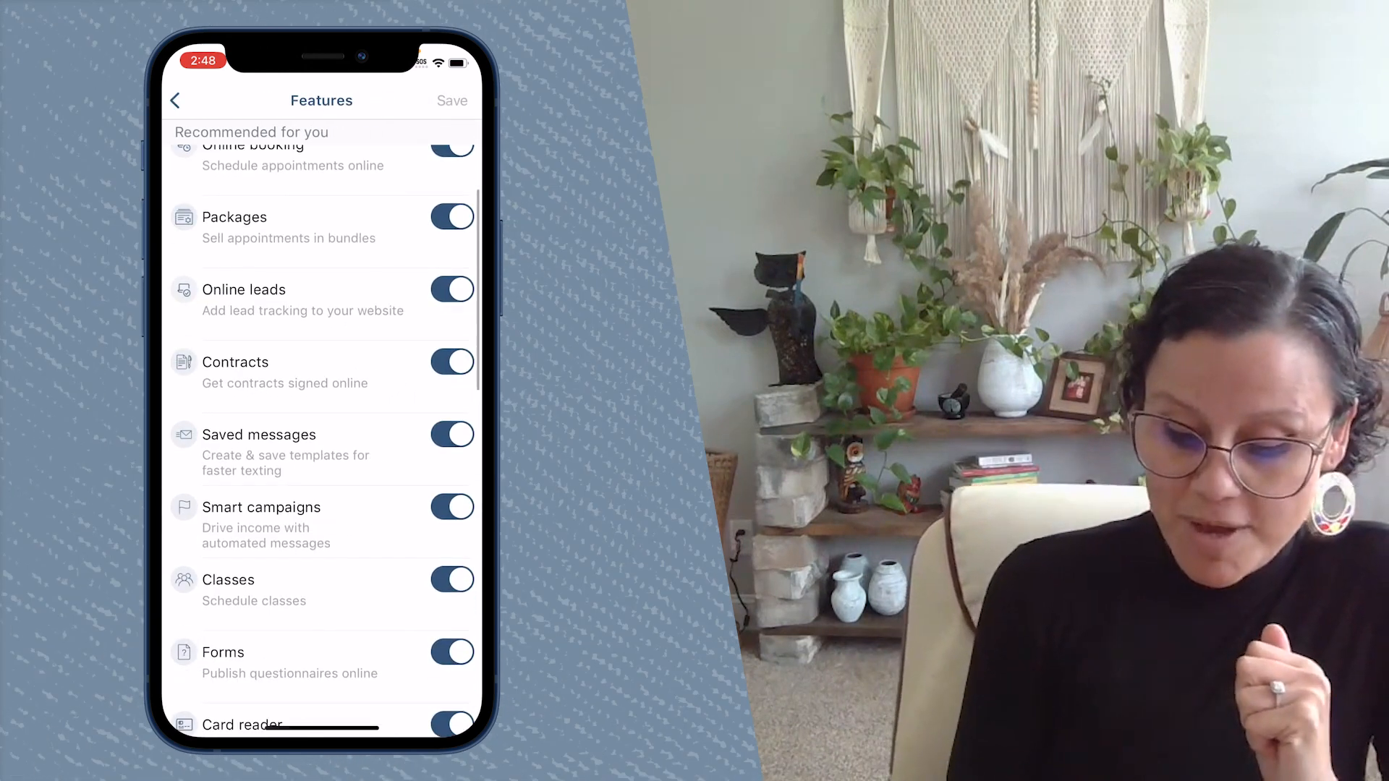
scroll(down, 3)
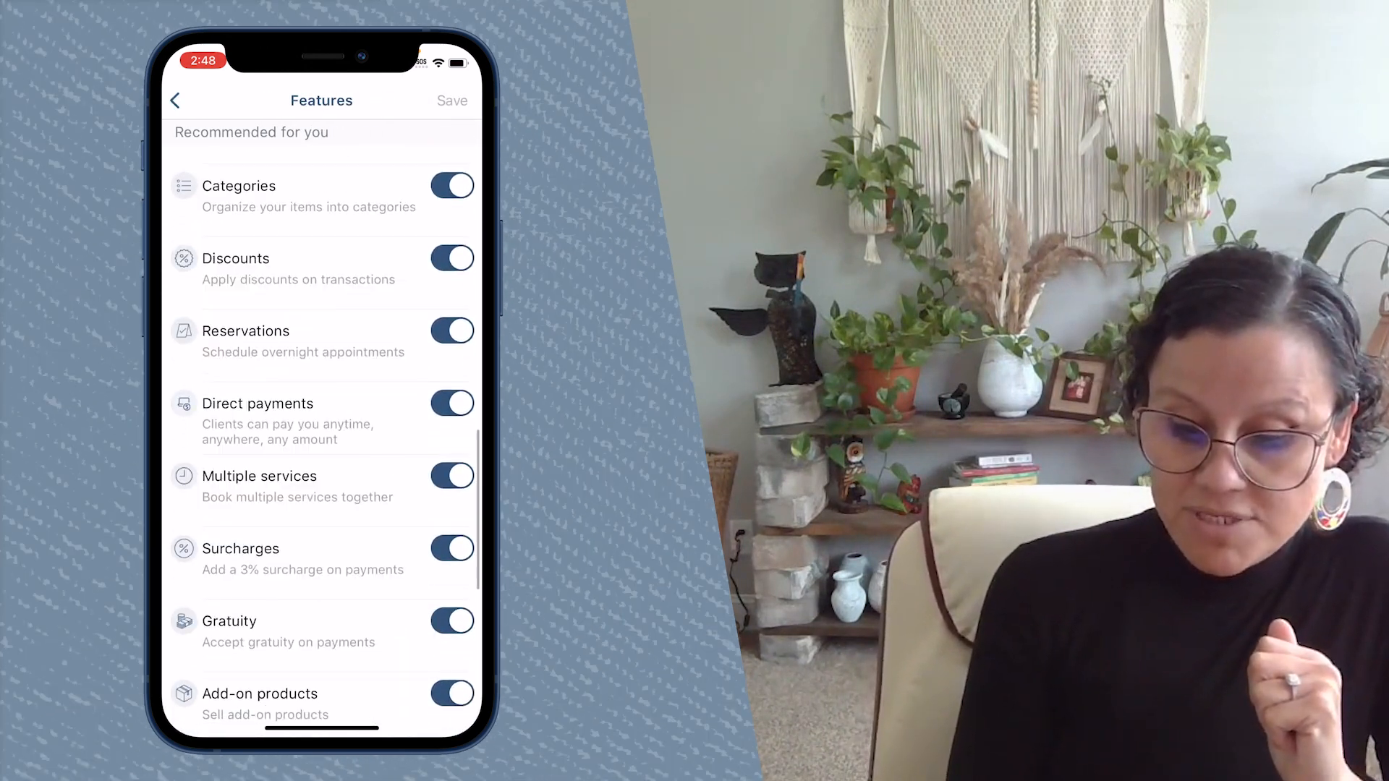